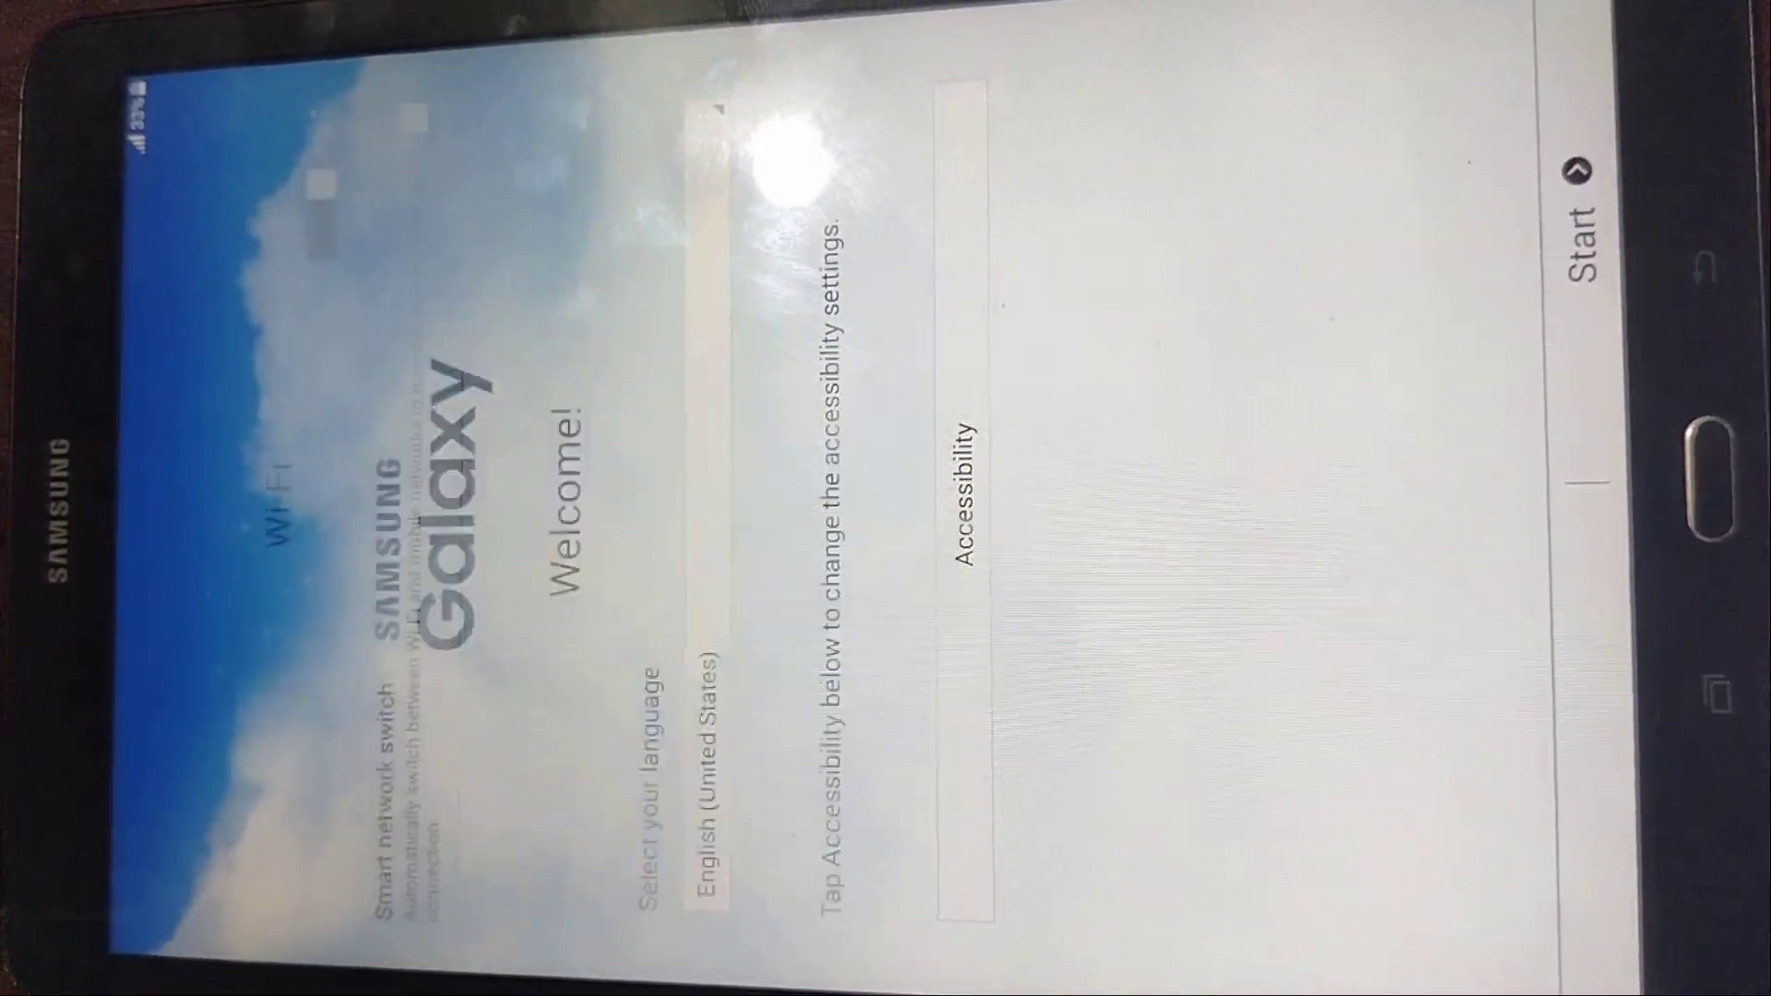
- Start setup with English (United States) kept as the language
{"action": "left_click", "coordinate": [1600, 220]}
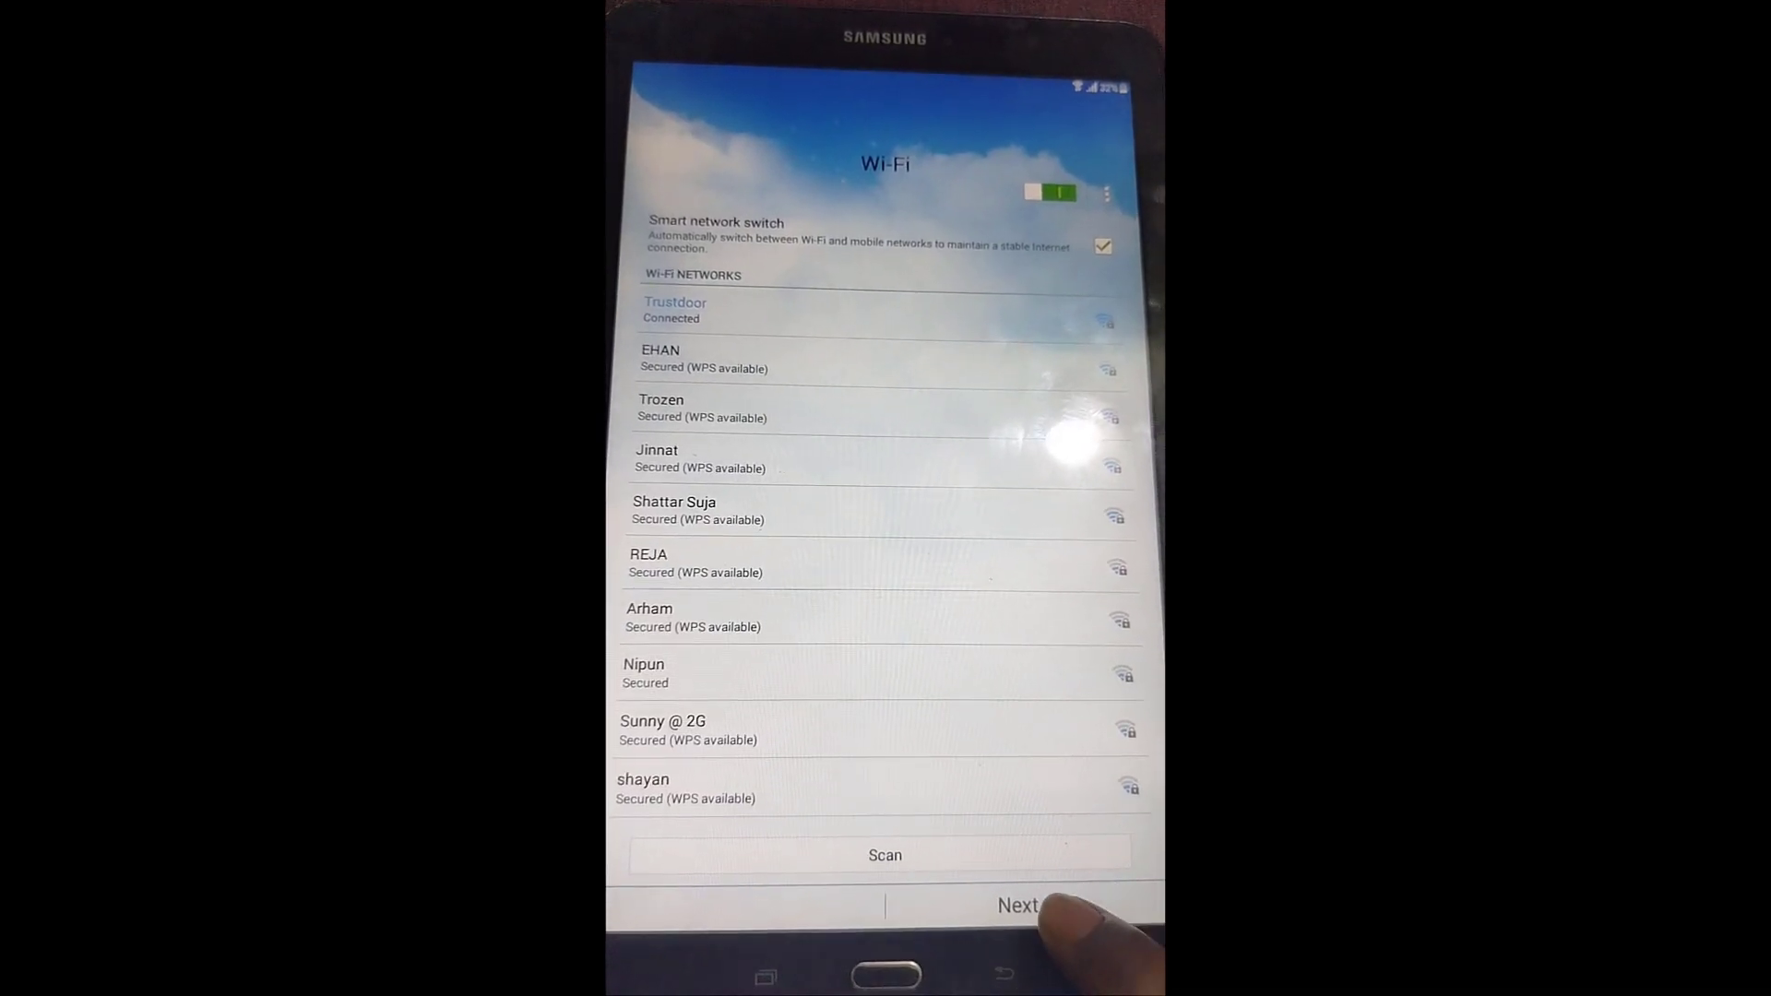
- Move past Wi-Fi, accept the license agreement and choose Yes for error log sharing
{"action": "left_click", "coordinate": [1014, 905]}
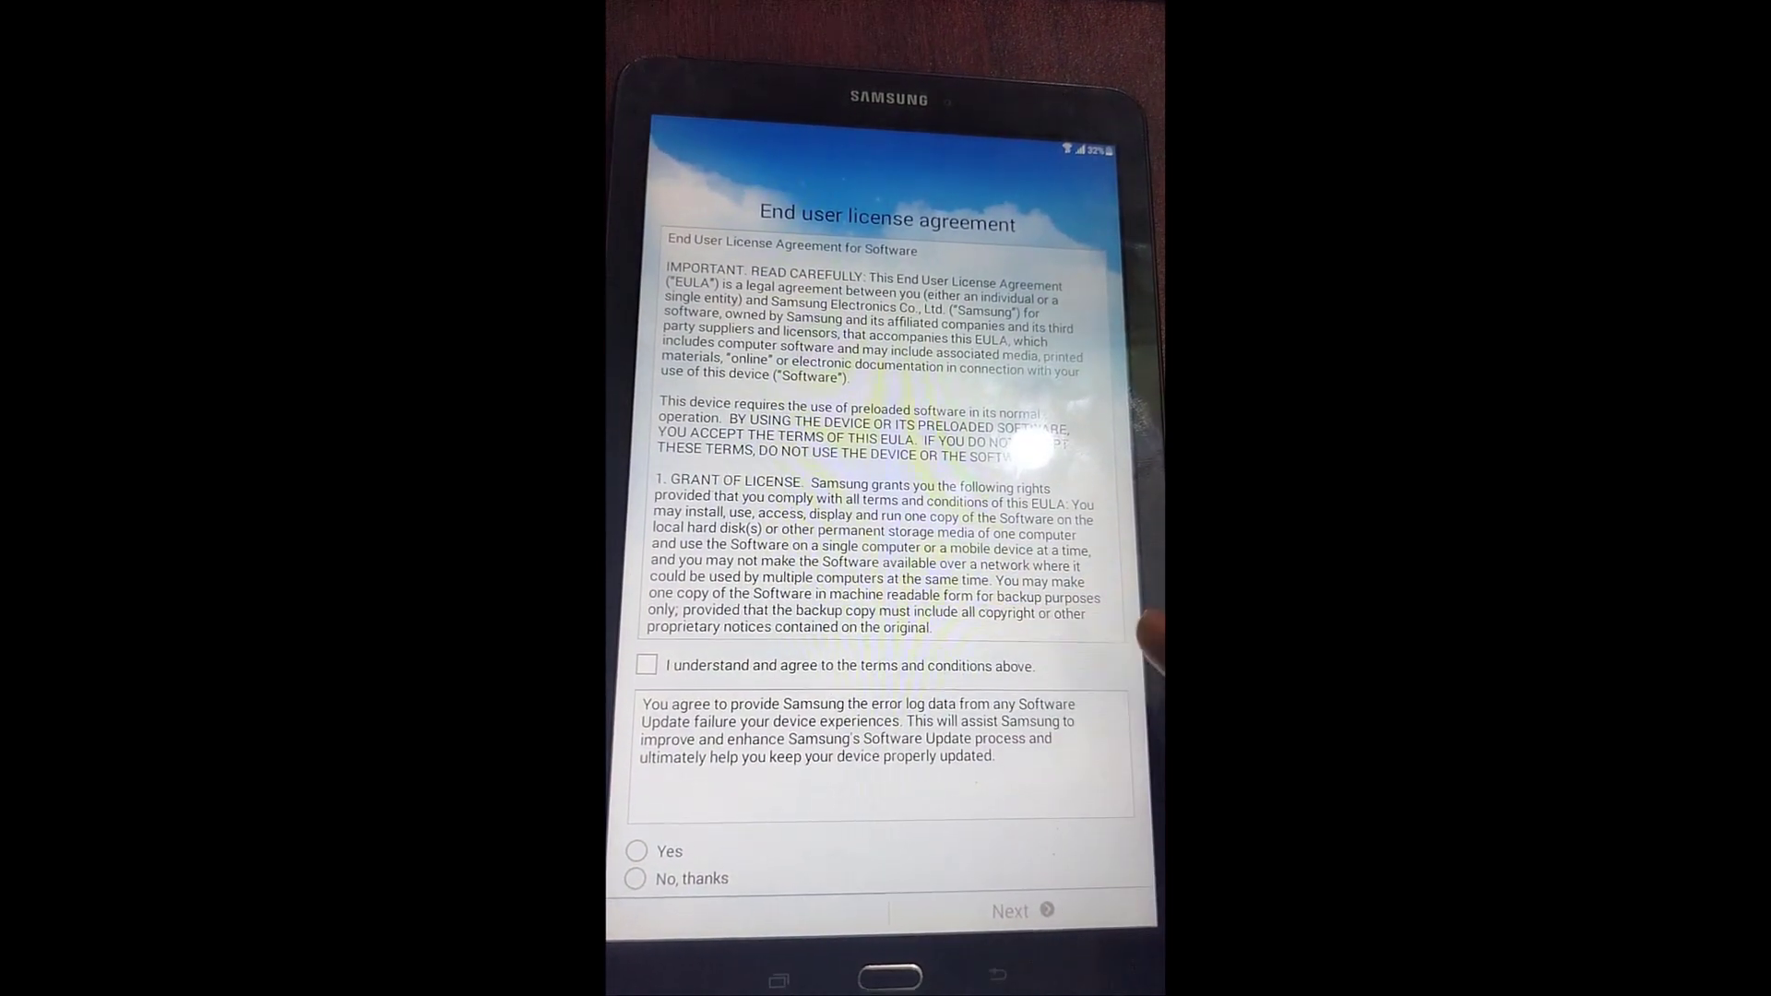
{"action": "left_click", "coordinate": [647, 665]}
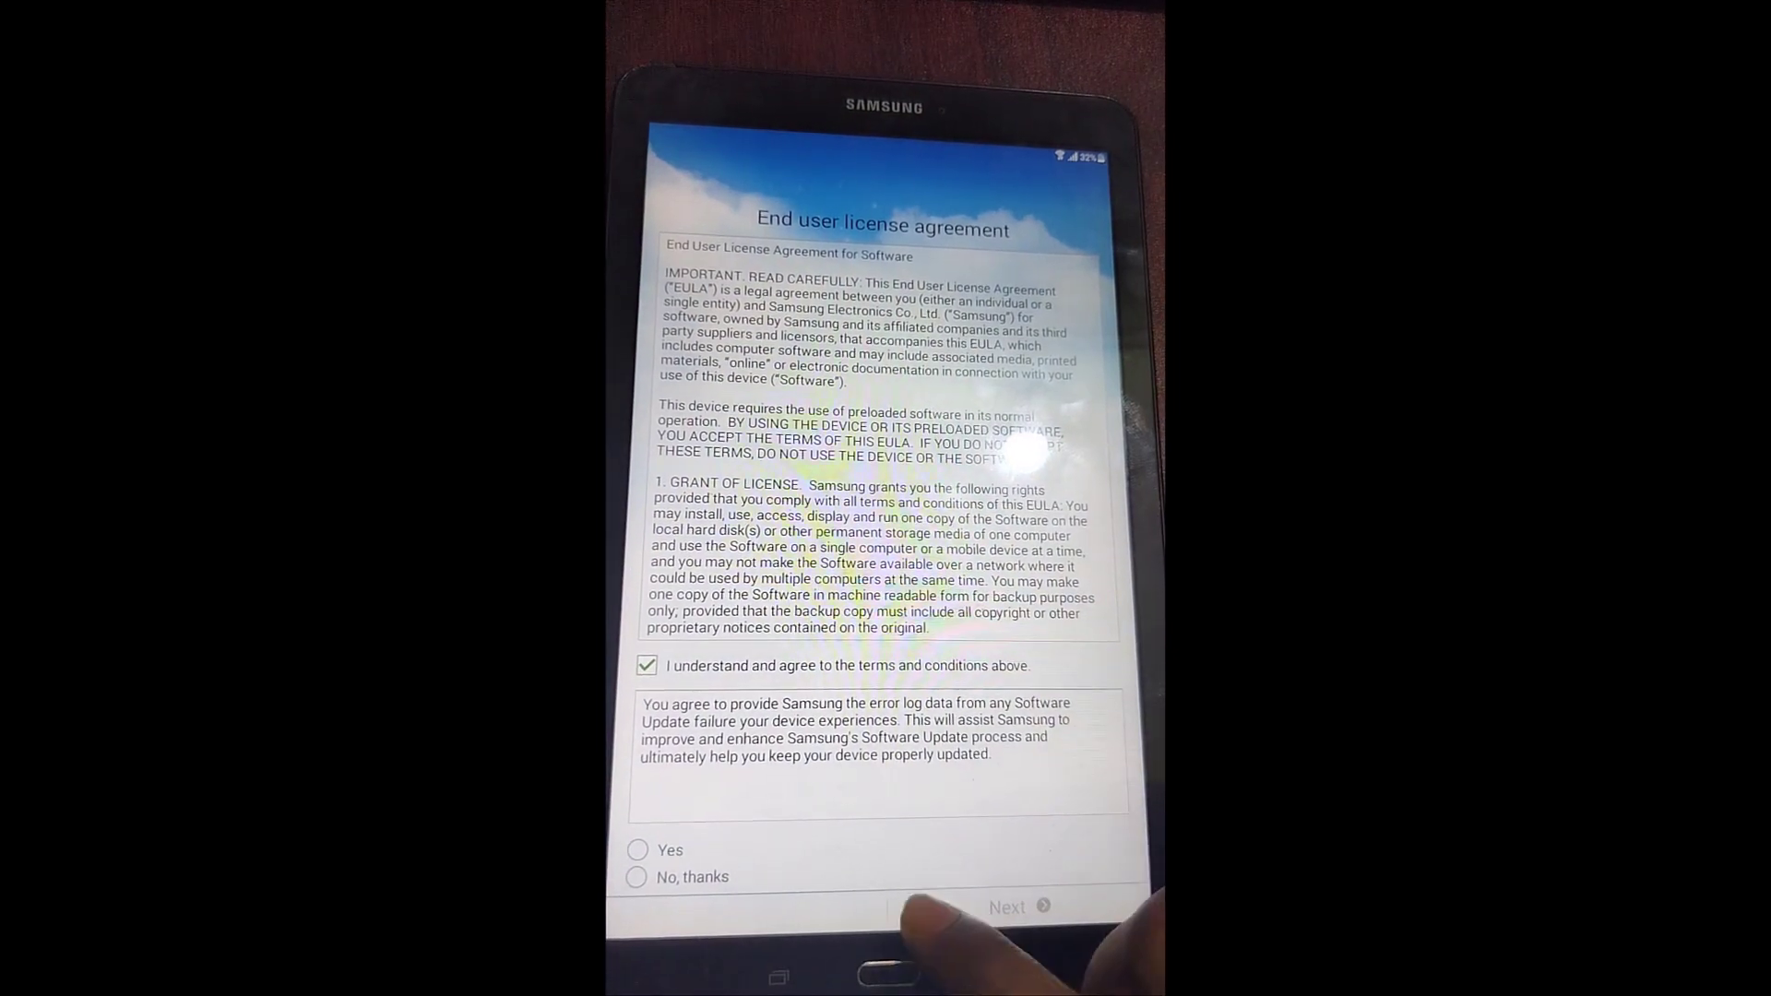
{"action": "left_click", "coordinate": [639, 849]}
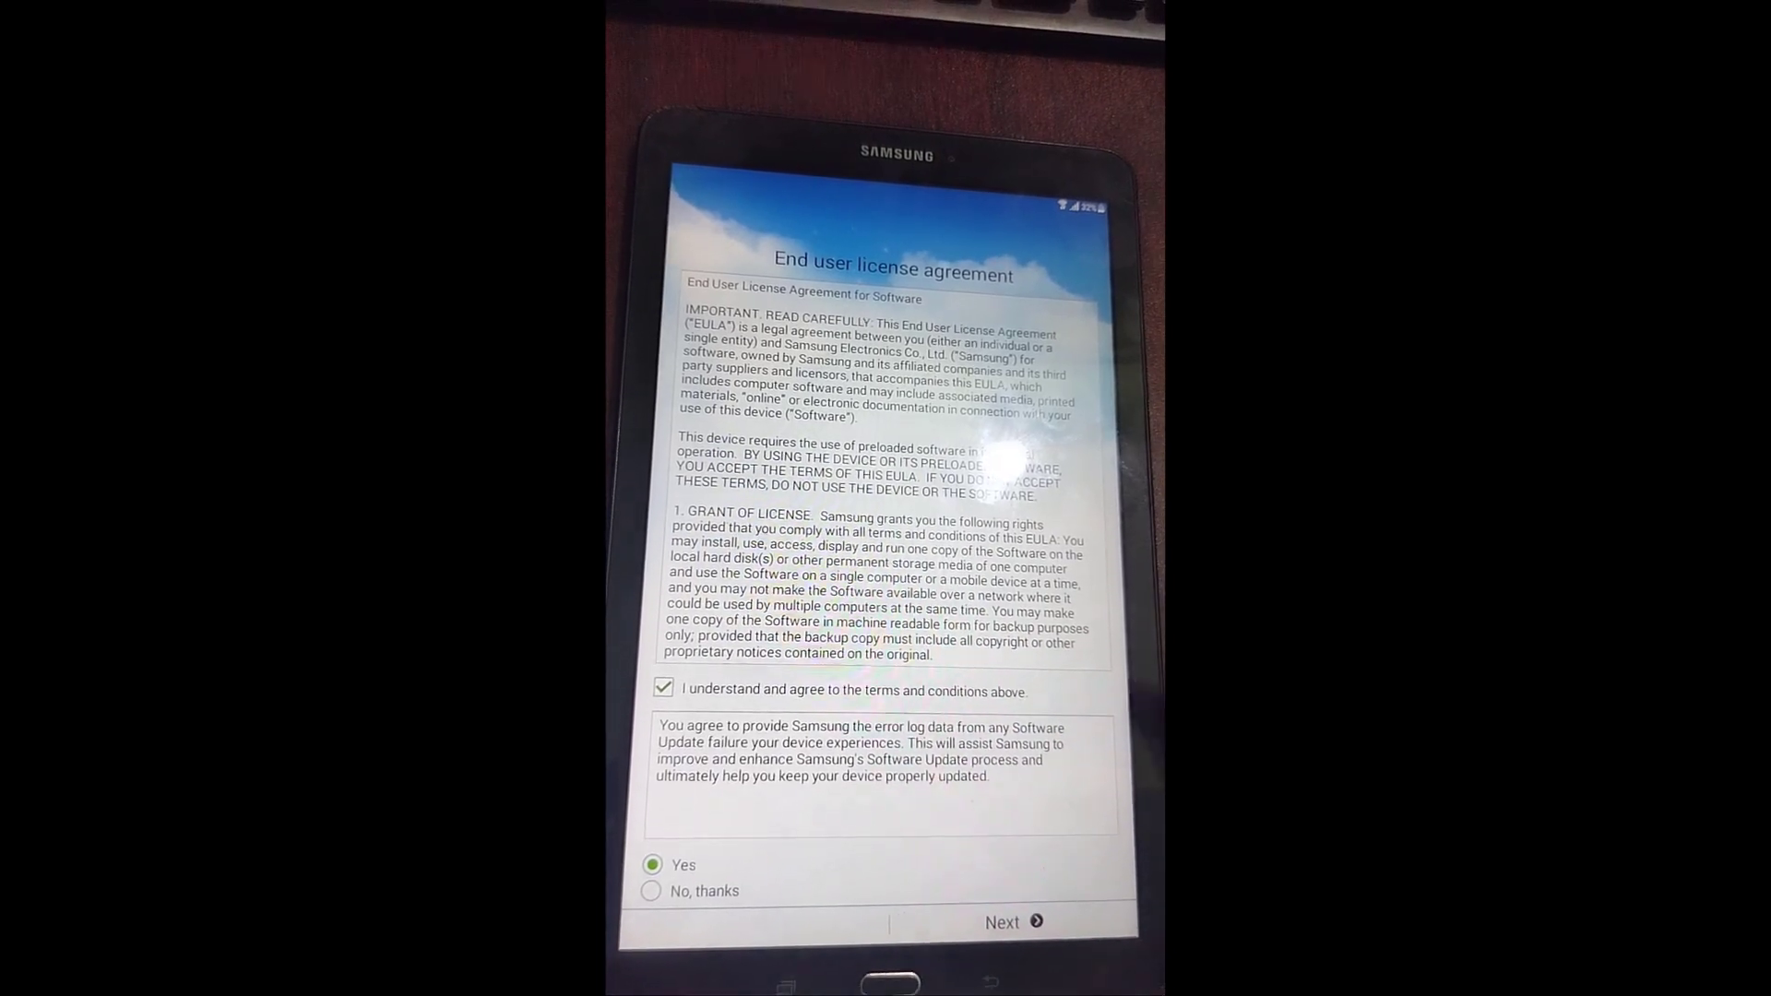
{"action": "scroll", "scroll_direction": "down", "scroll_amount": 3}
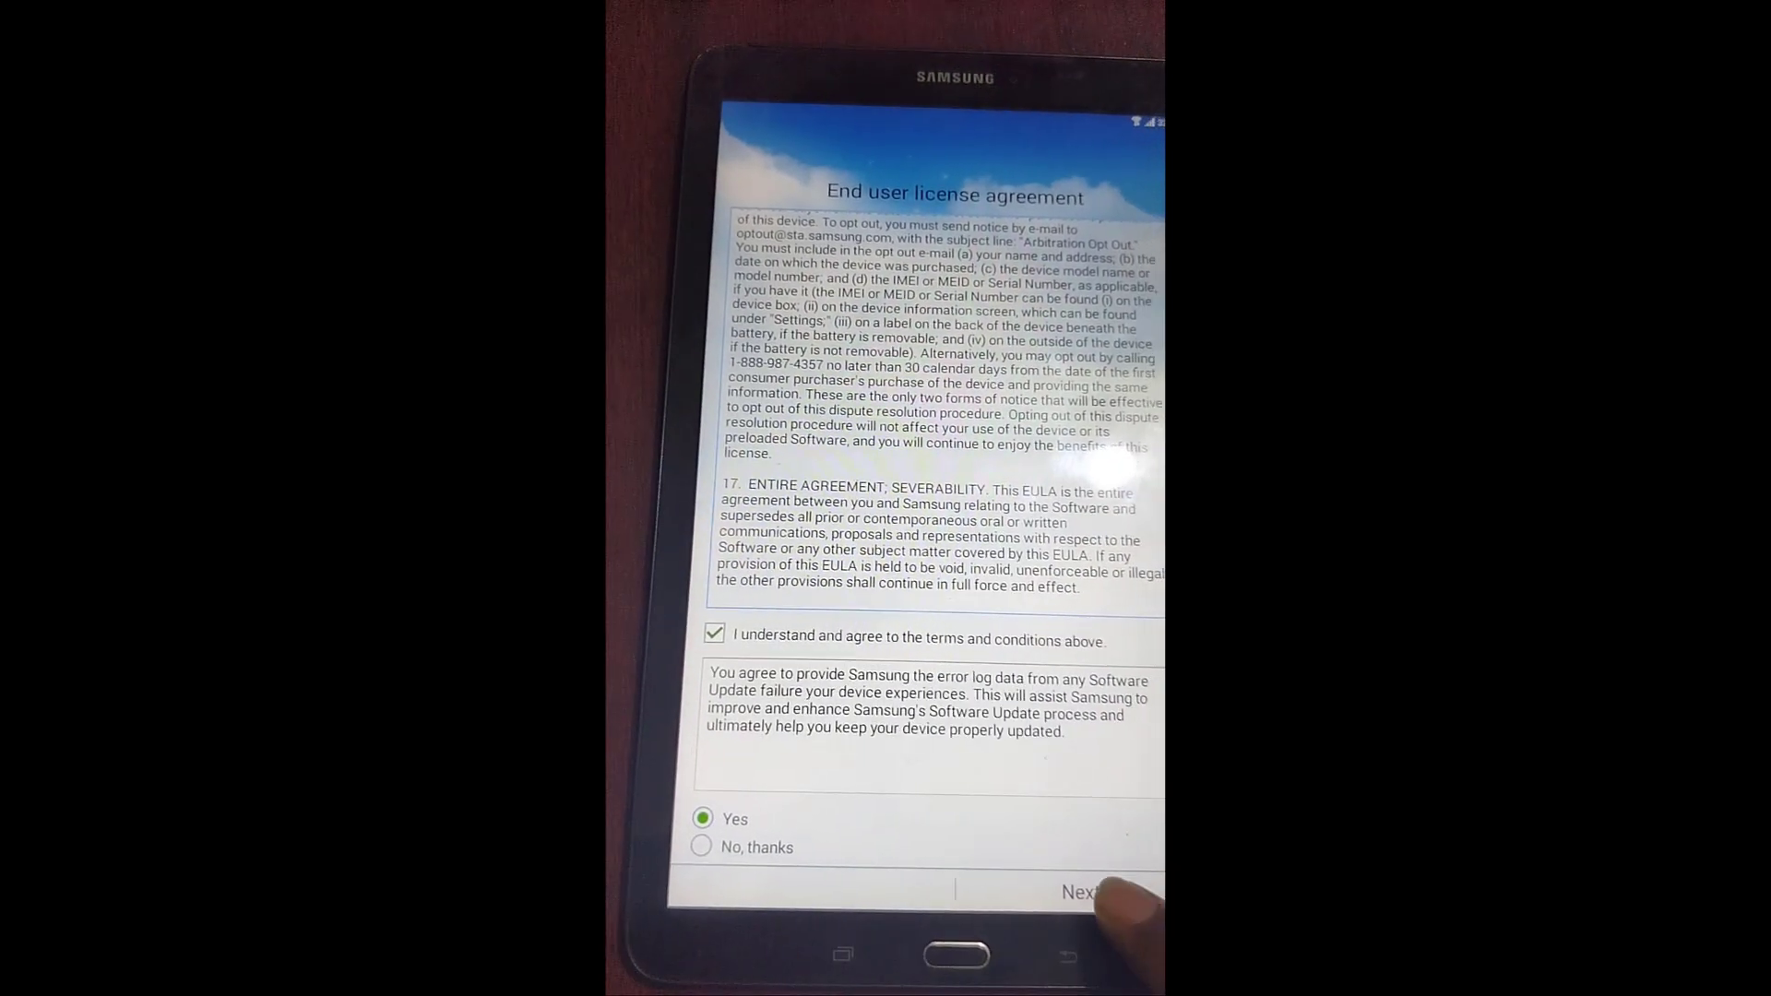
{"action": "left_click", "coordinate": [1080, 892]}
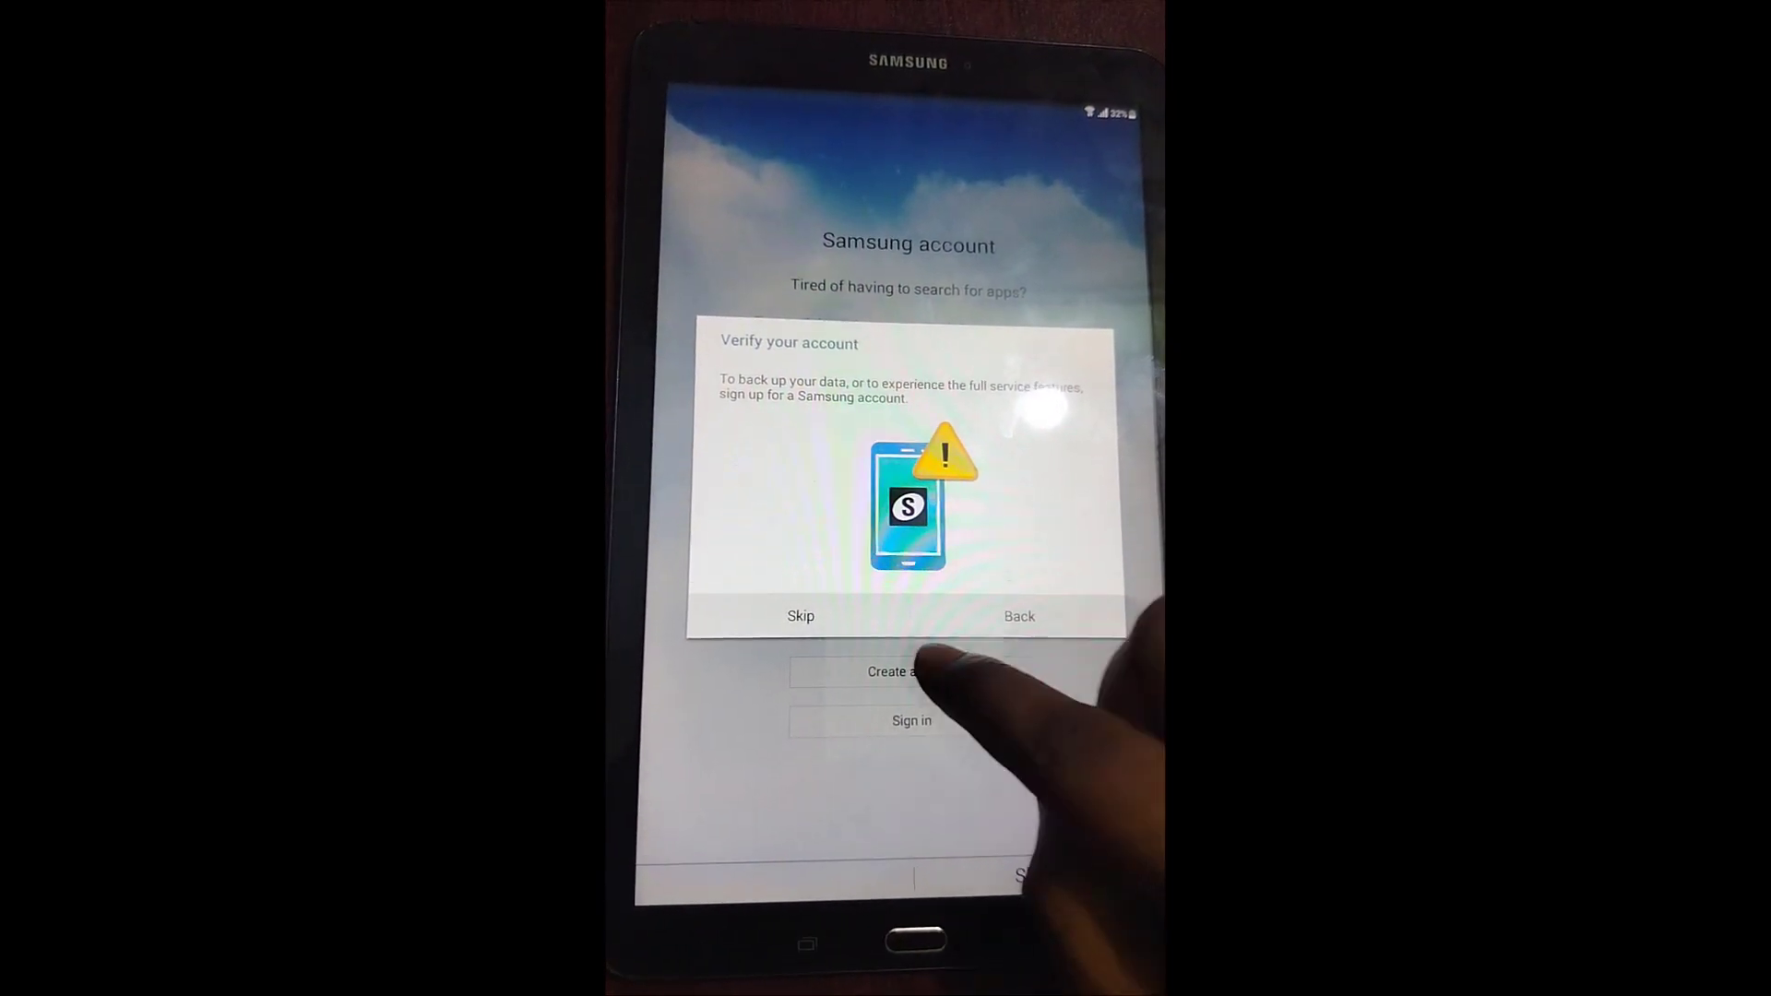
- Skip the Samsung account sign-up and confirm Skip in Verify your account
{"action": "left_click", "coordinate": [801, 615]}
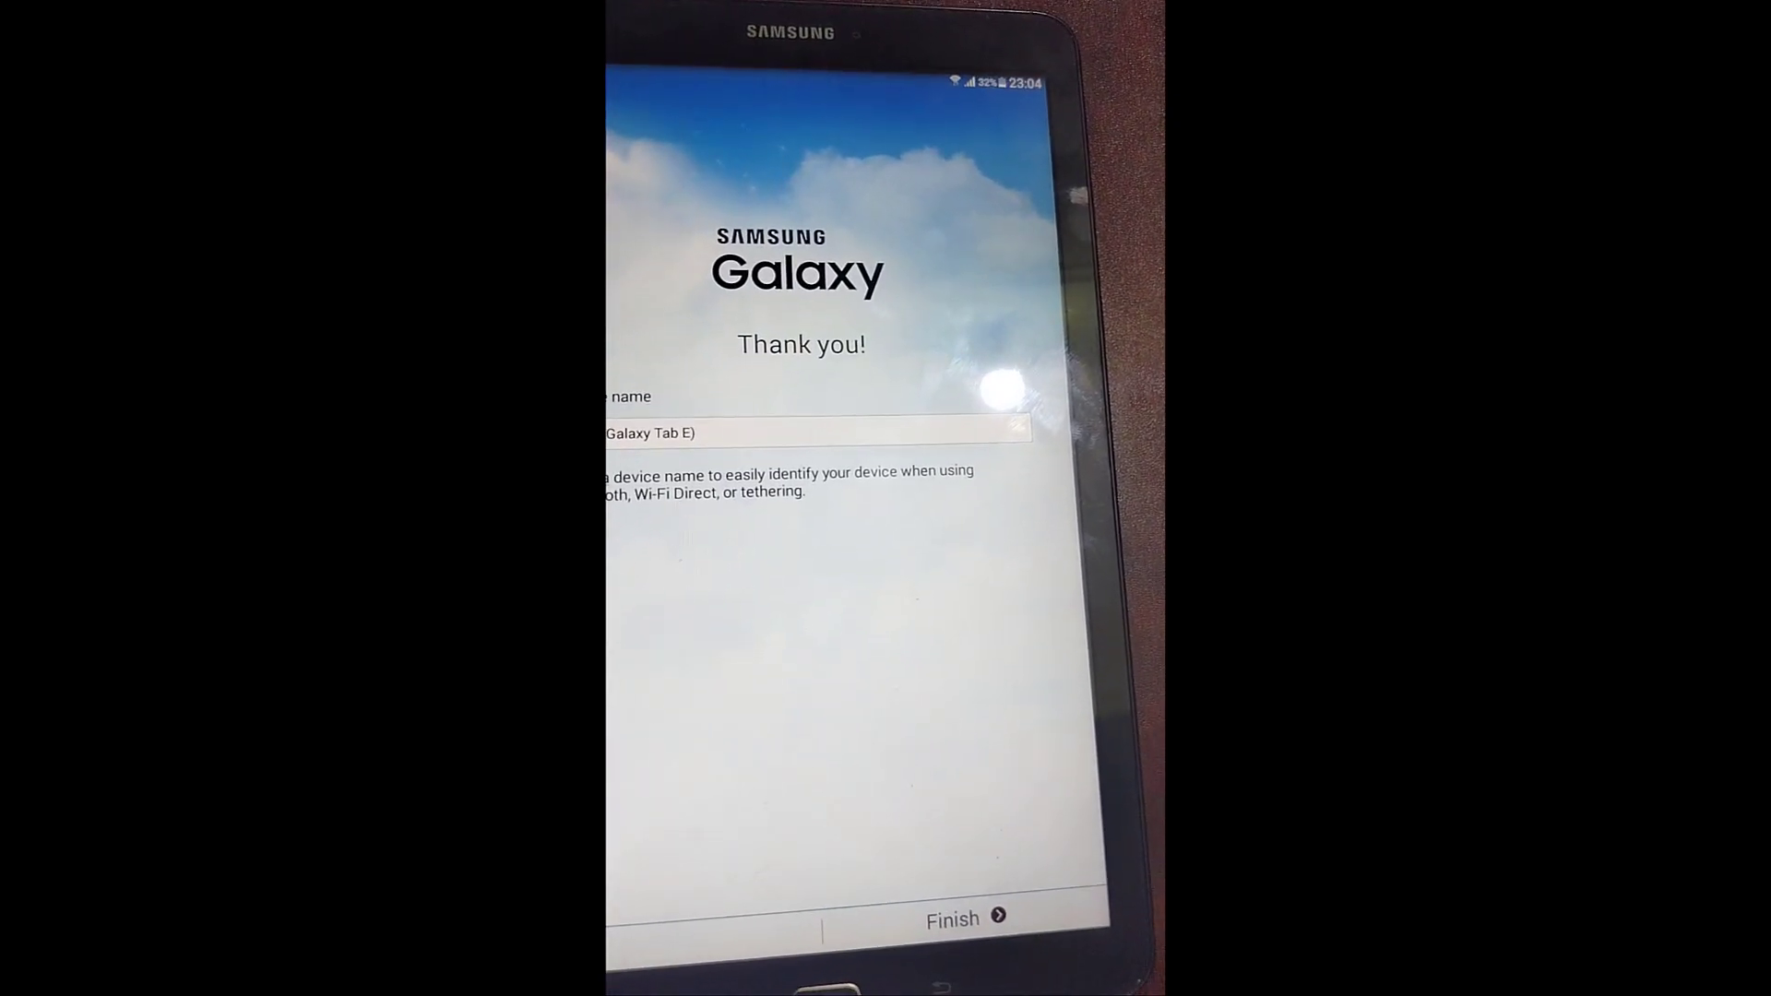
{"action": "left_click", "coordinate": [961, 915]}
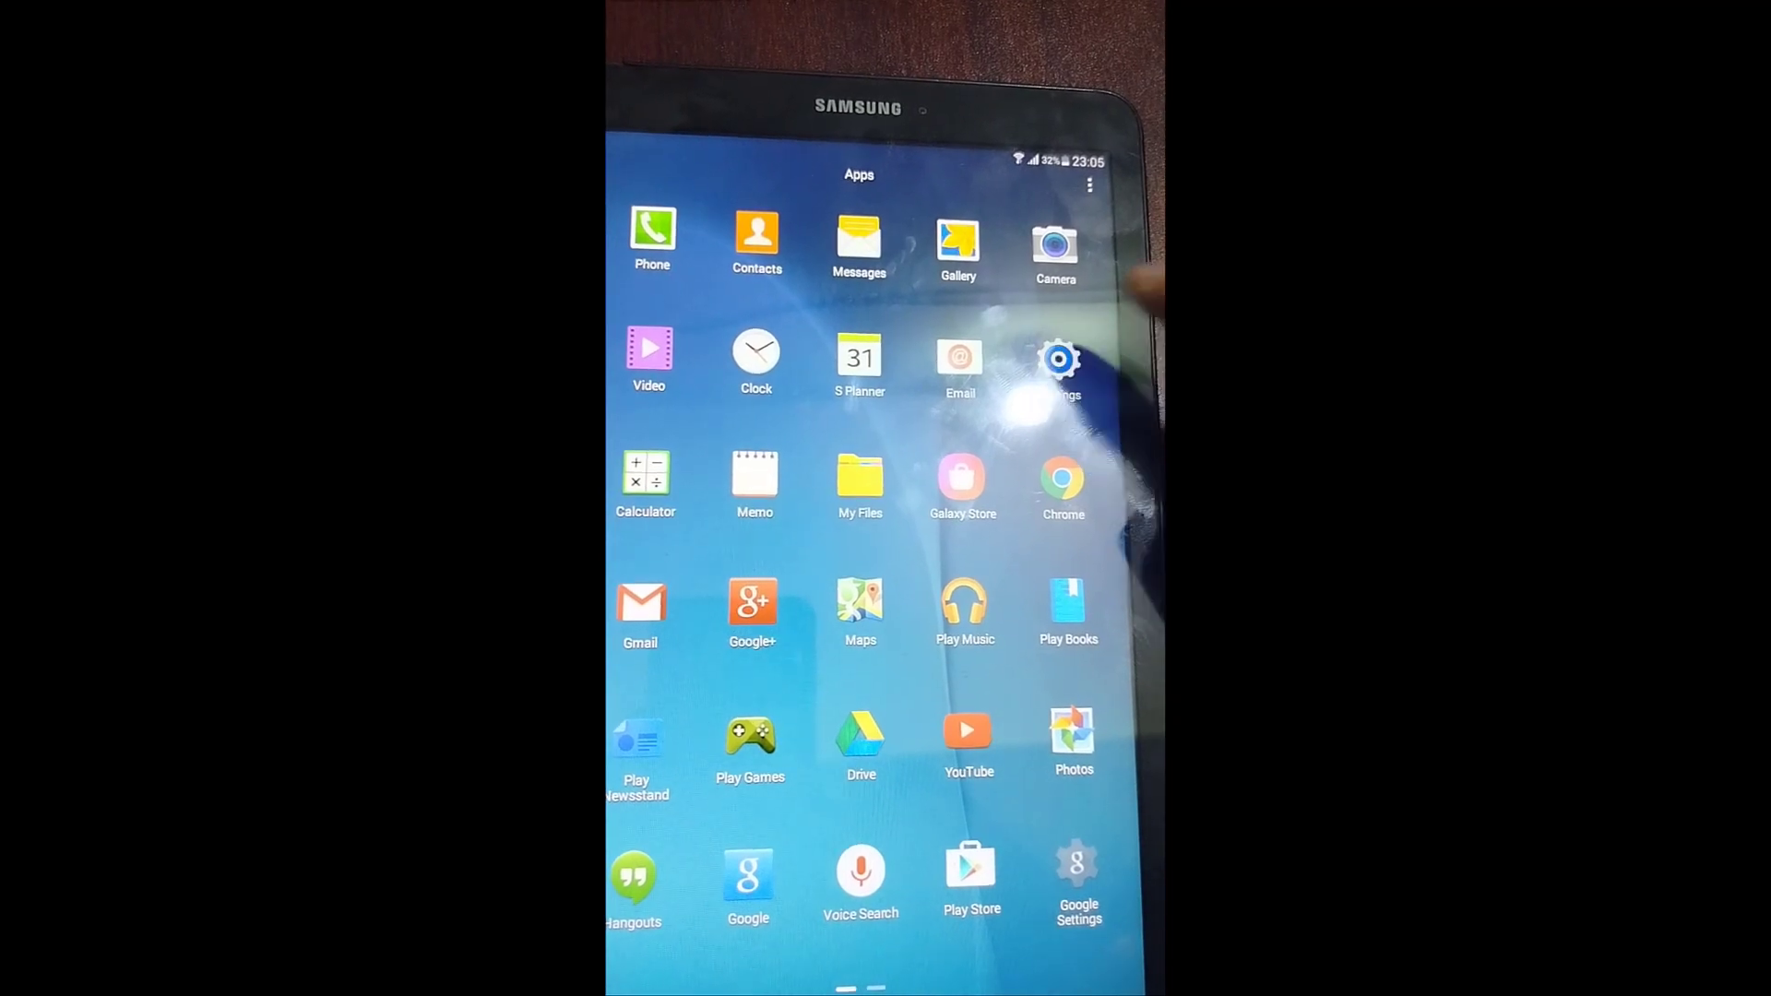
- Open Settings from the Apps screen
{"action": "left_click", "coordinate": [1055, 358]}
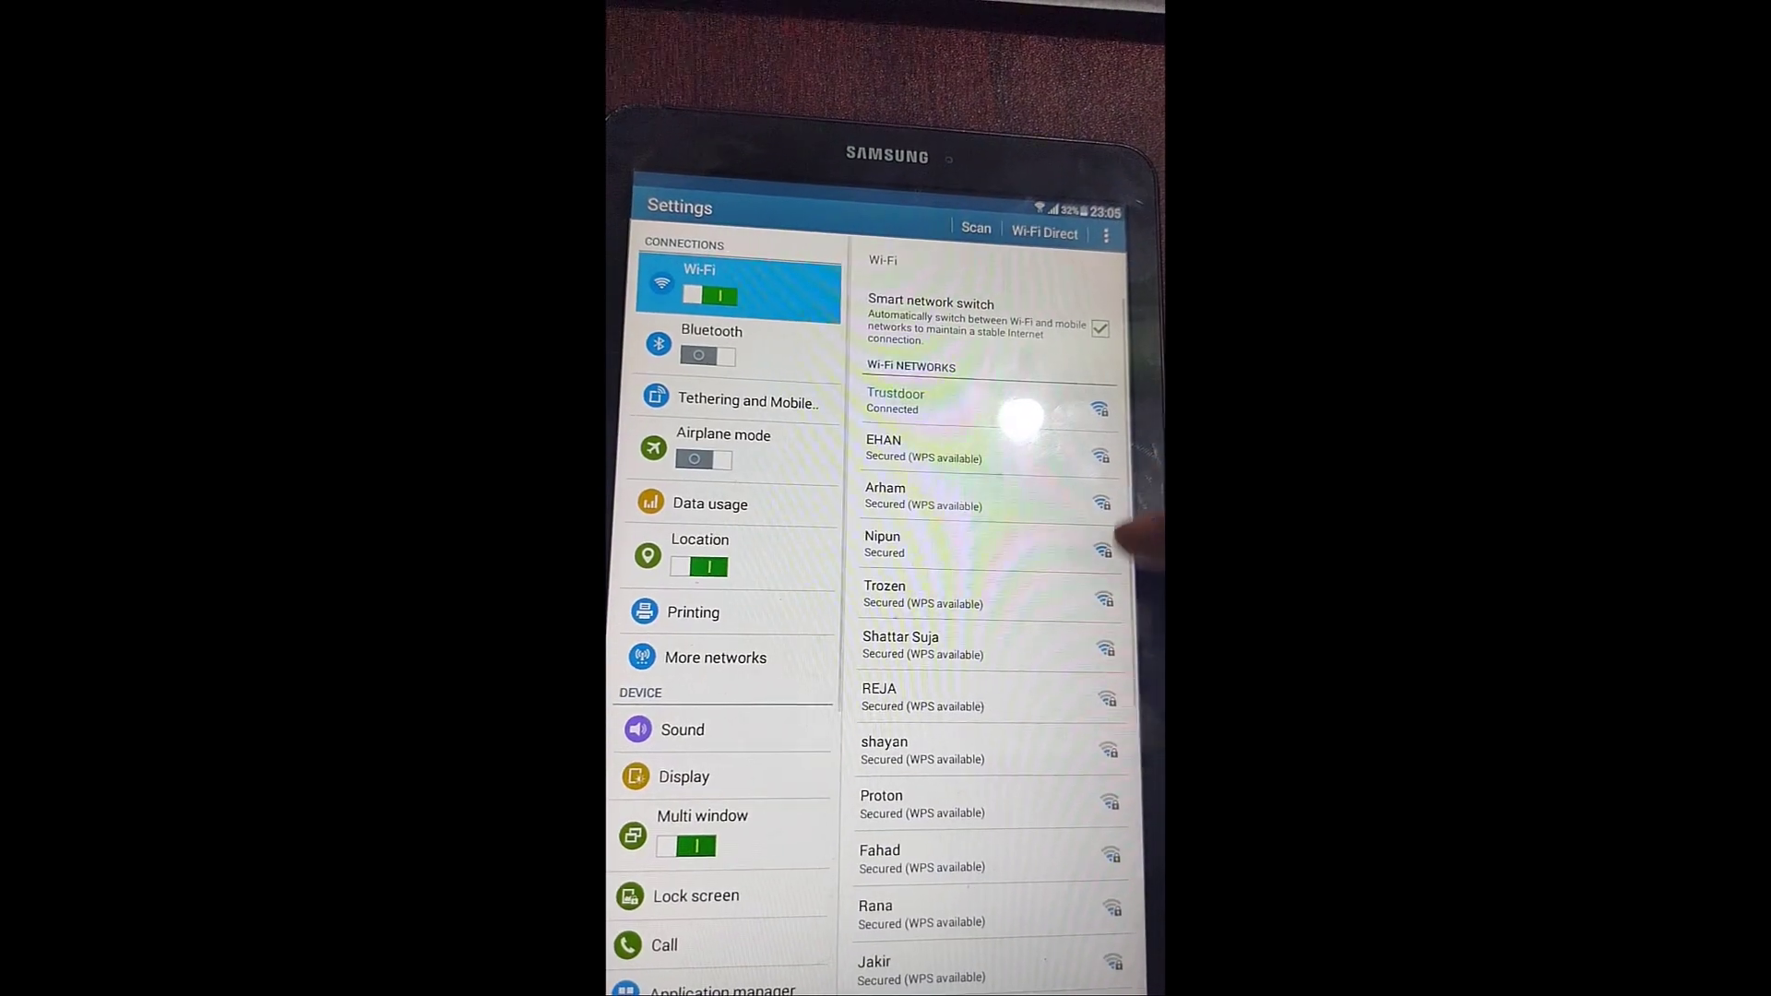
- Show About device, listing model SM-T561 and Android version 4.4.4
{"action": "scroll", "scroll_direction": "down", "scroll_amount": 3}
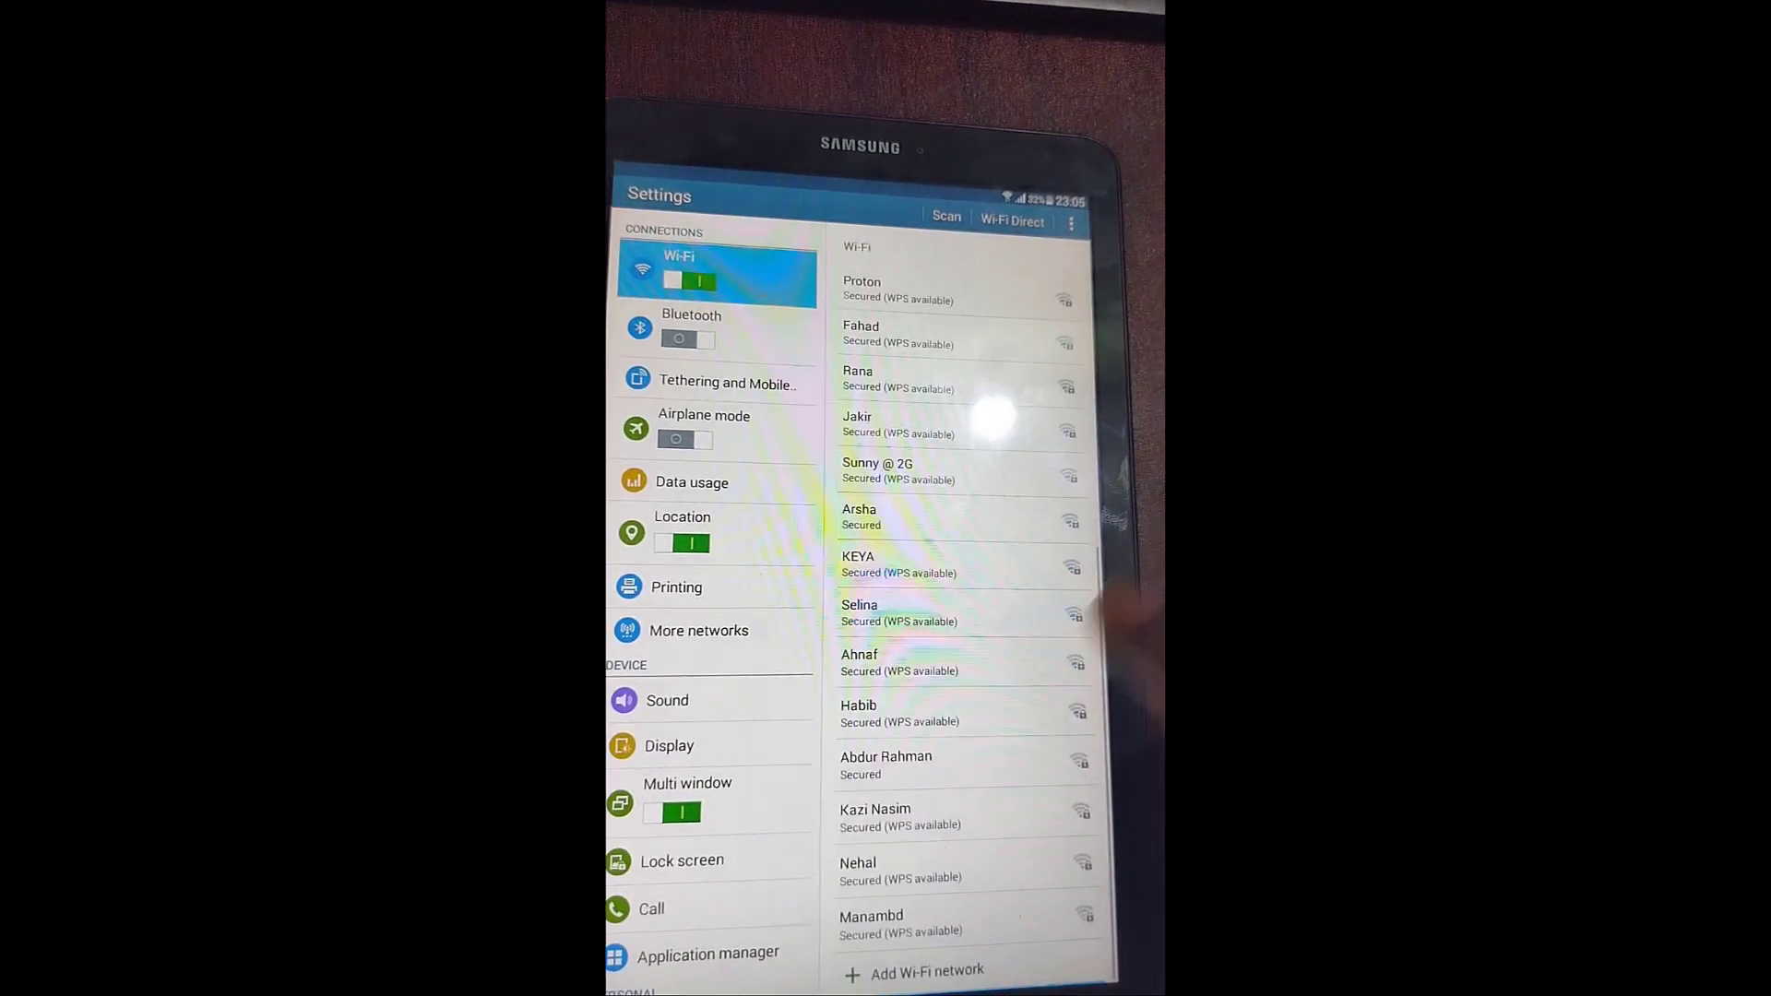
{"action": "scroll", "scroll_direction": "down", "scroll_amount": 3}
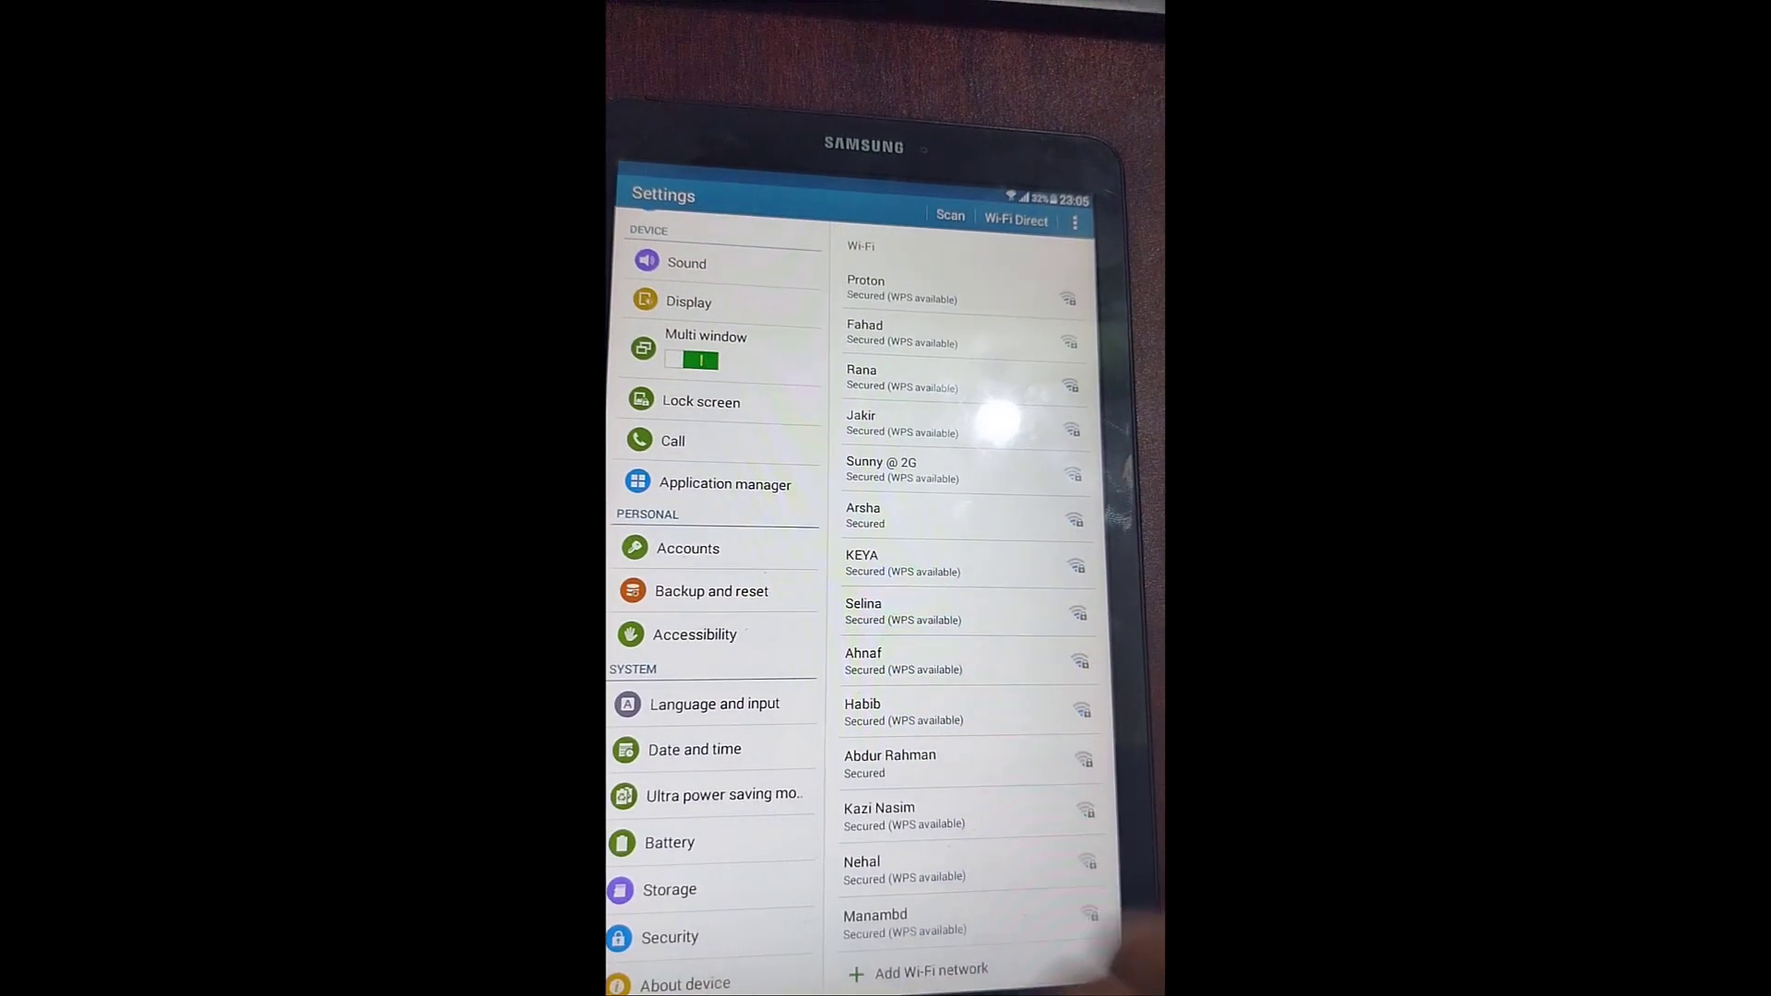
{"action": "left_click", "coordinate": [684, 984]}
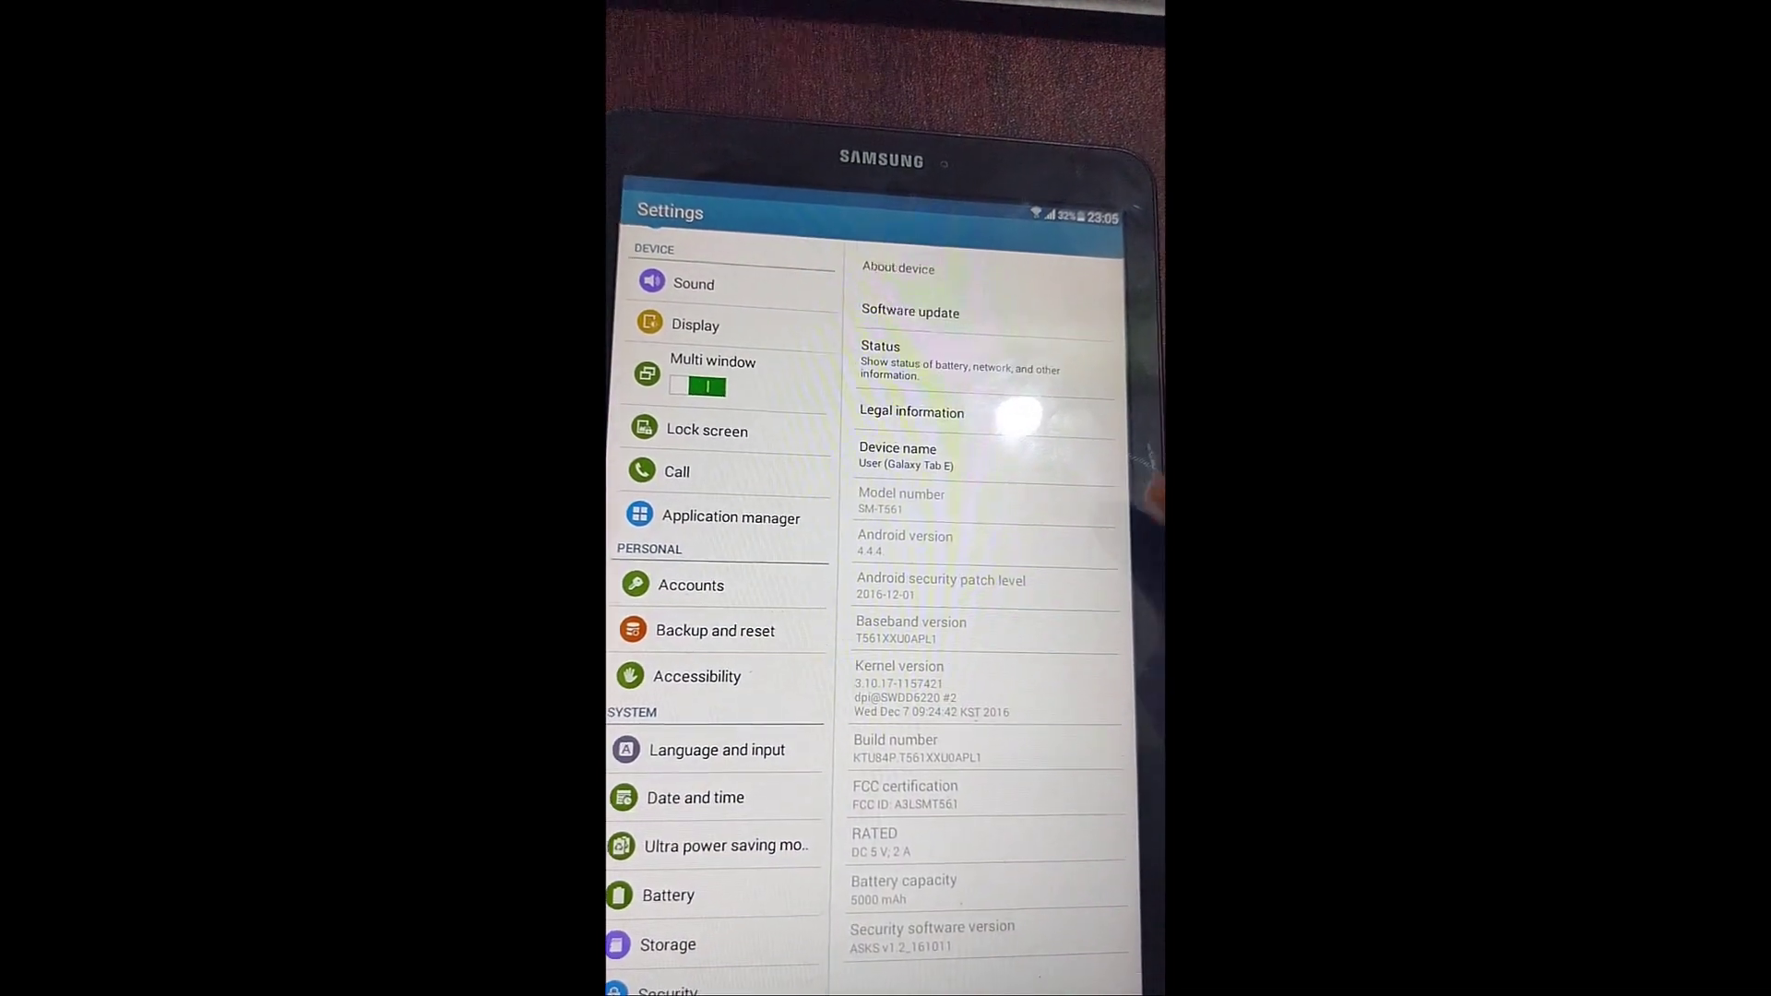